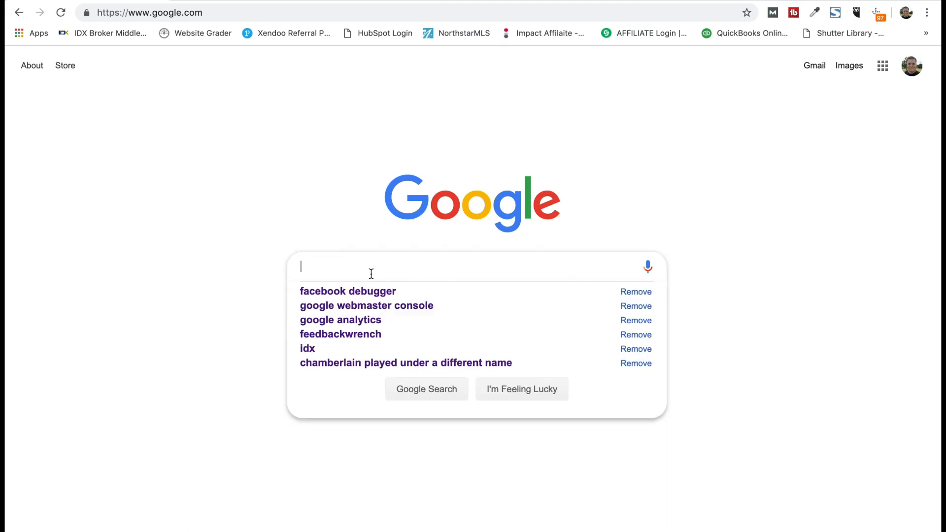
- Search Google for 'analytics google' to find the Google Analytics site
type("analytics google")
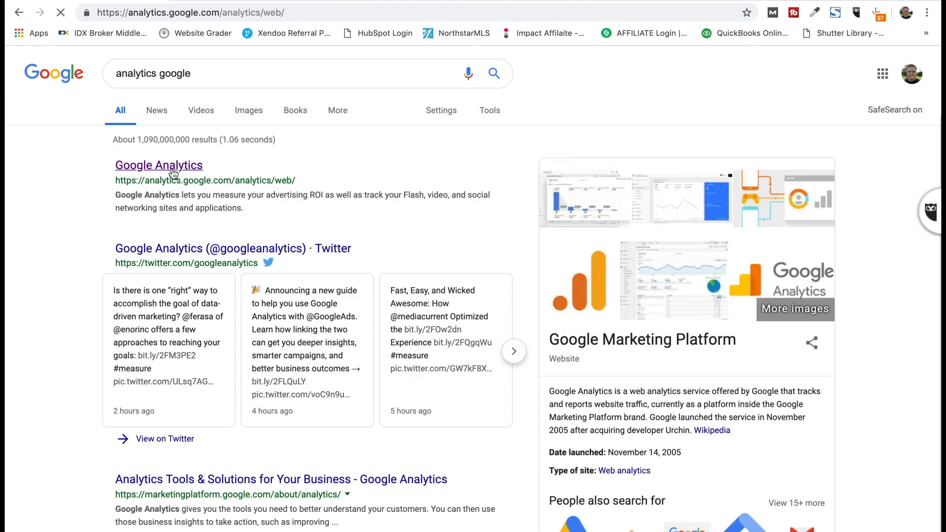
- Enter Google Analytics and keep the Feedbackwrench property selected in the account chooser
left_click(158, 165)
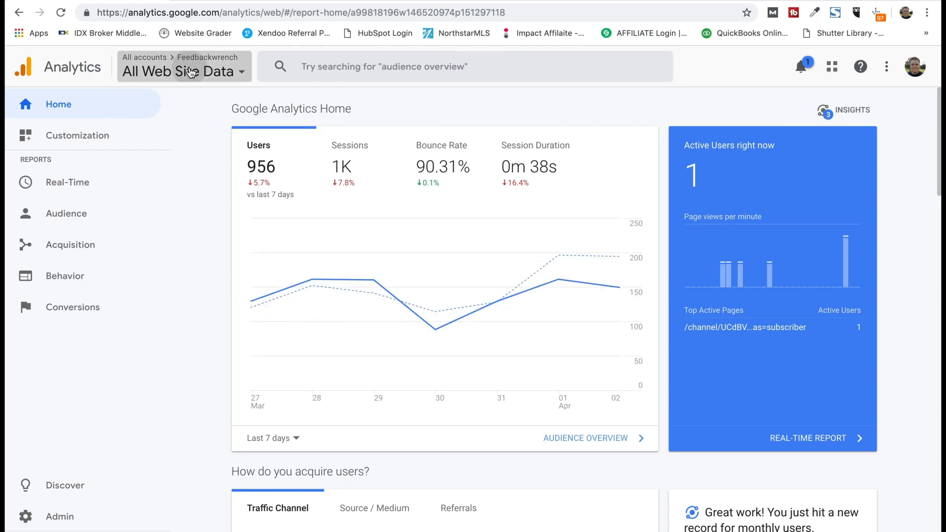
left_click(184, 71)
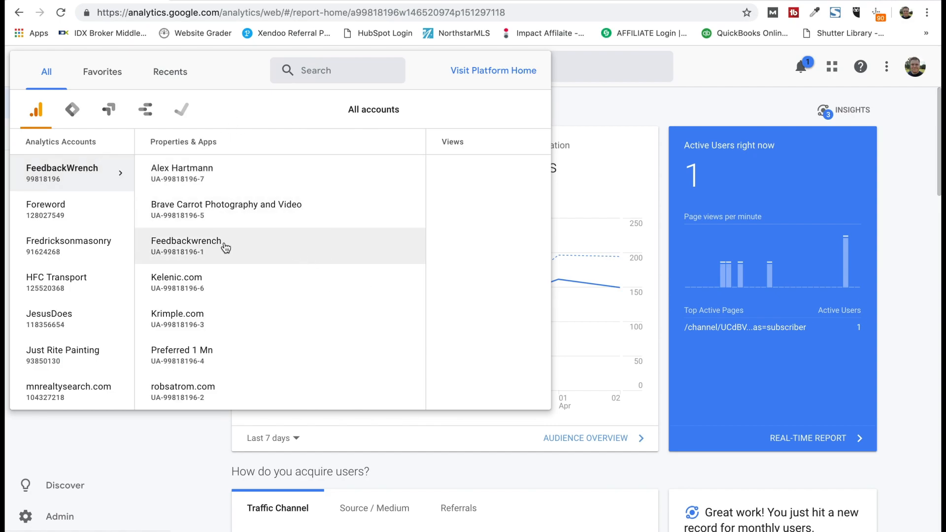
left_click(185, 247)
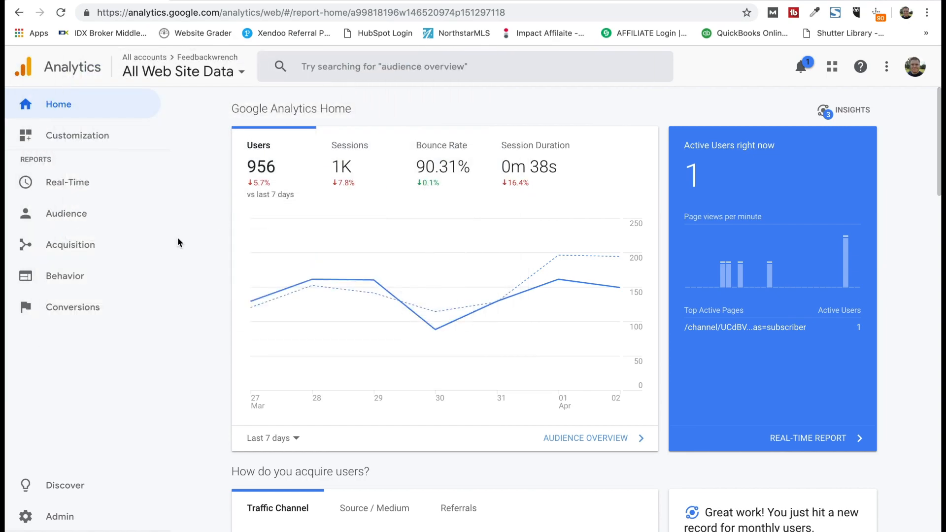
mouse_move(173, 290)
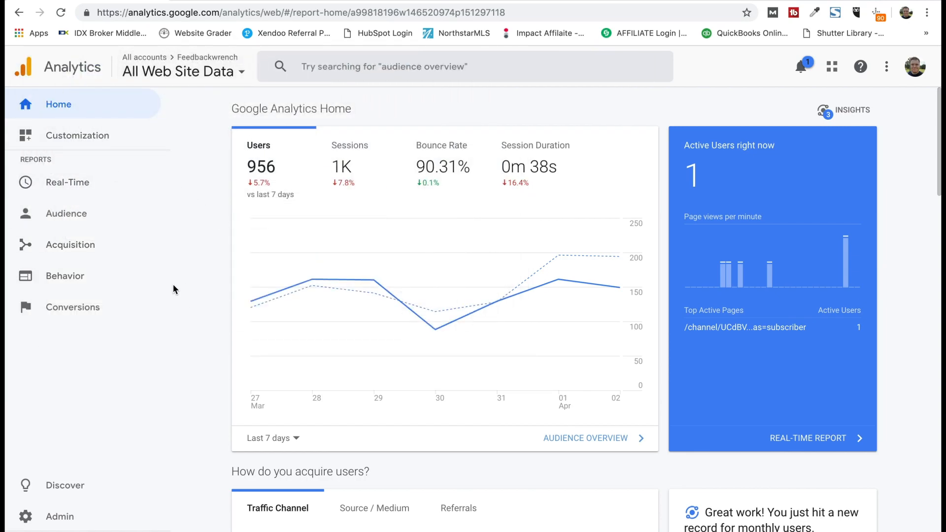
mouse_move(46, 521)
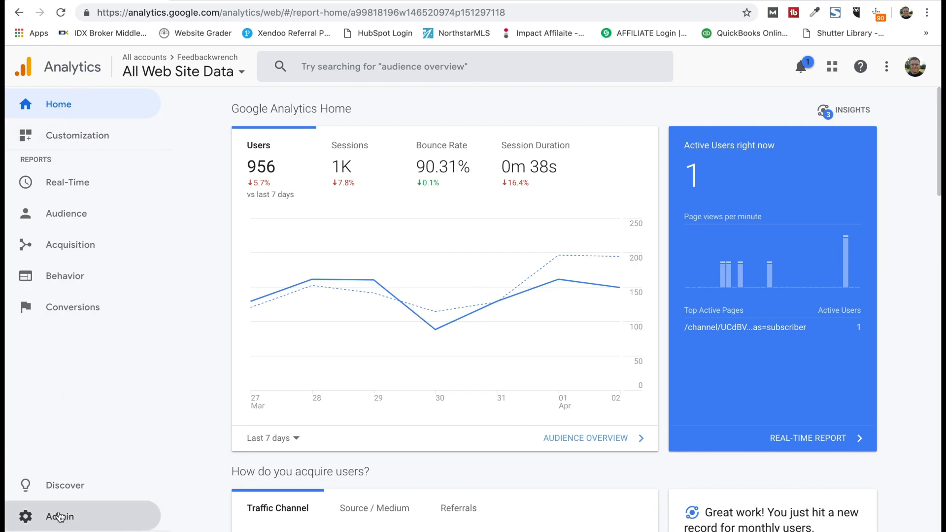
- Go to Admin and view User Management for the FeedbackWrench account
left_click(59, 517)
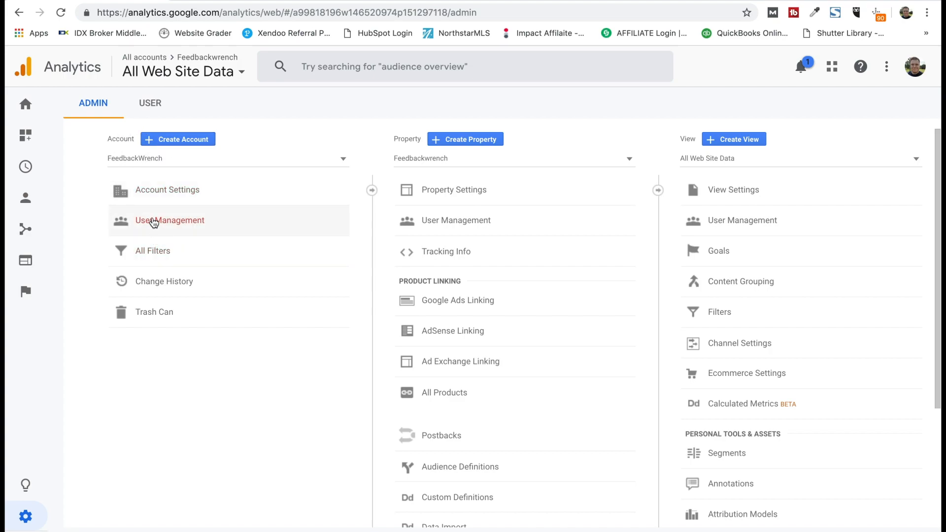
mouse_move(469, 328)
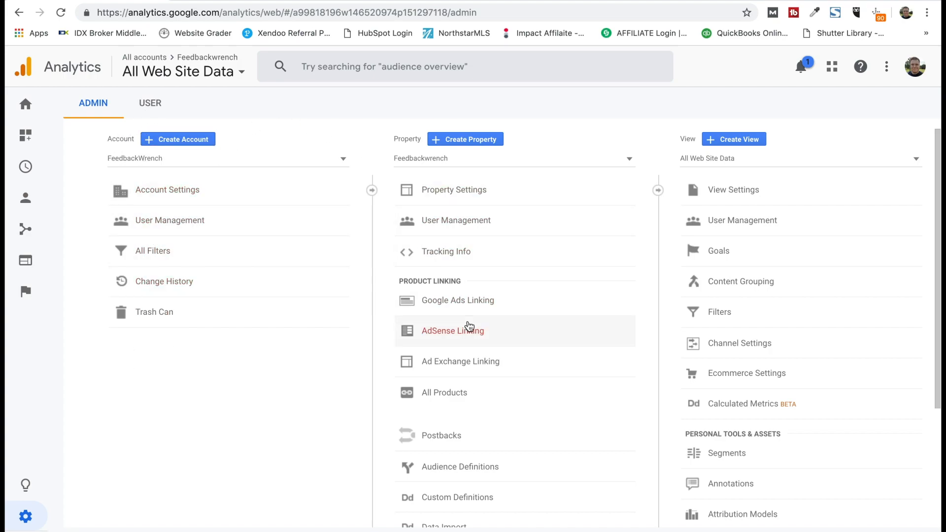
mouse_move(26, 260)
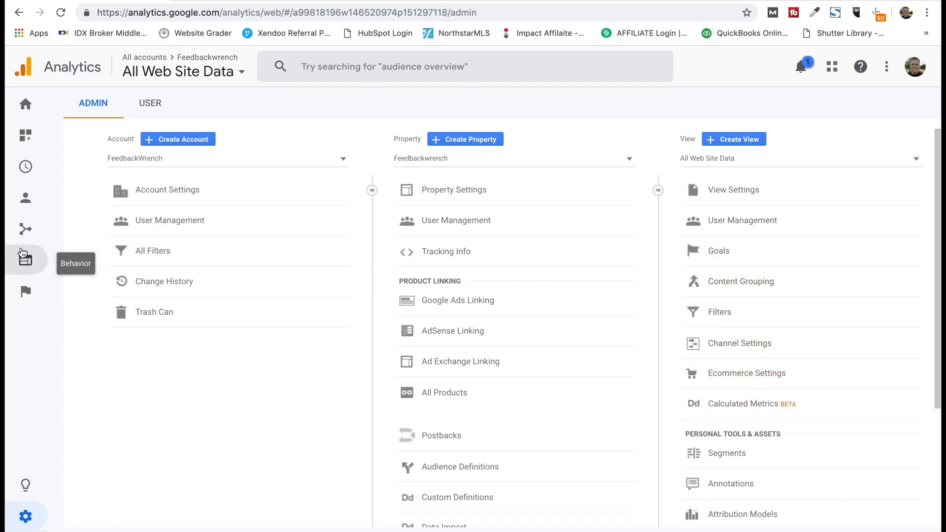
left_click(169, 221)
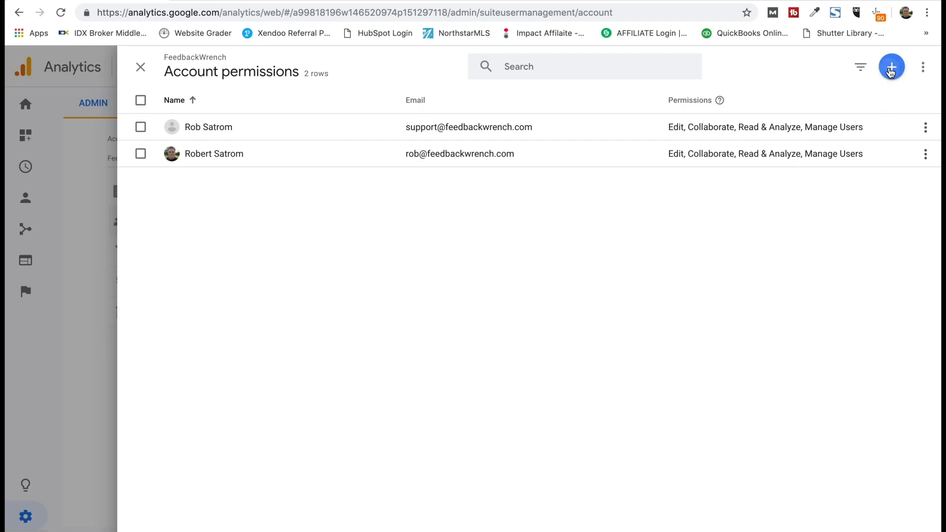
left_click(893, 67)
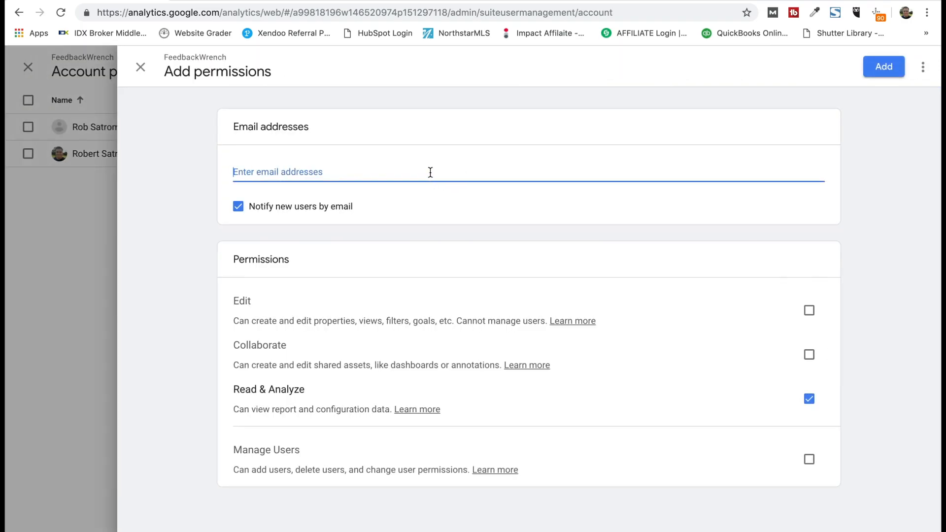
type("email@email")
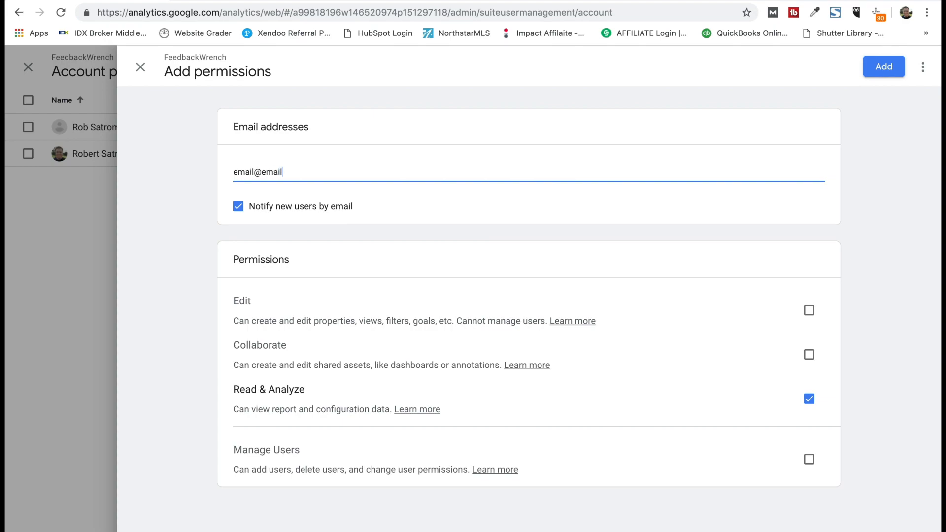
type(".com")
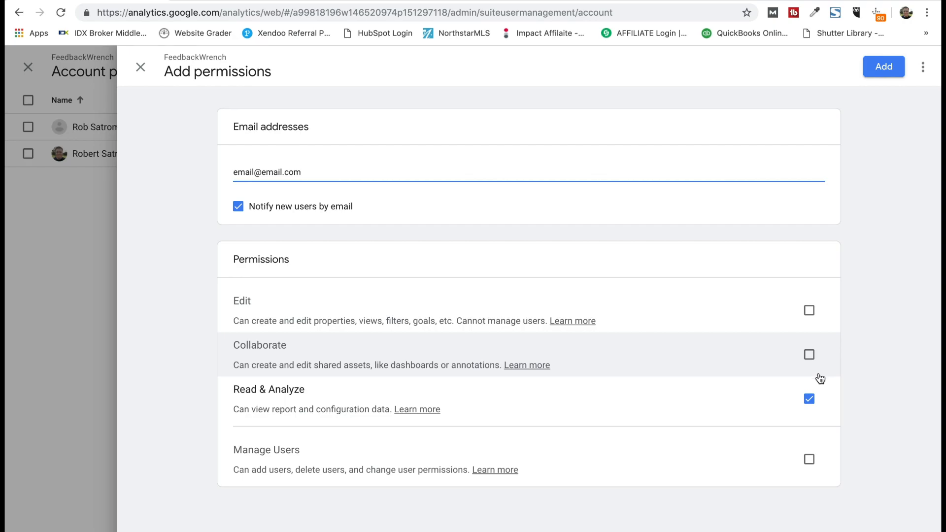
mouse_move(809, 456)
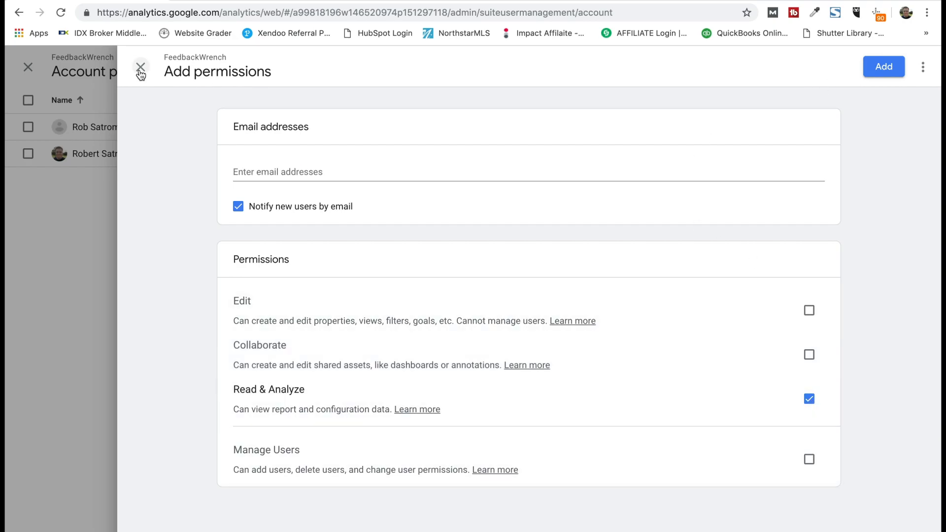
left_click(141, 67)
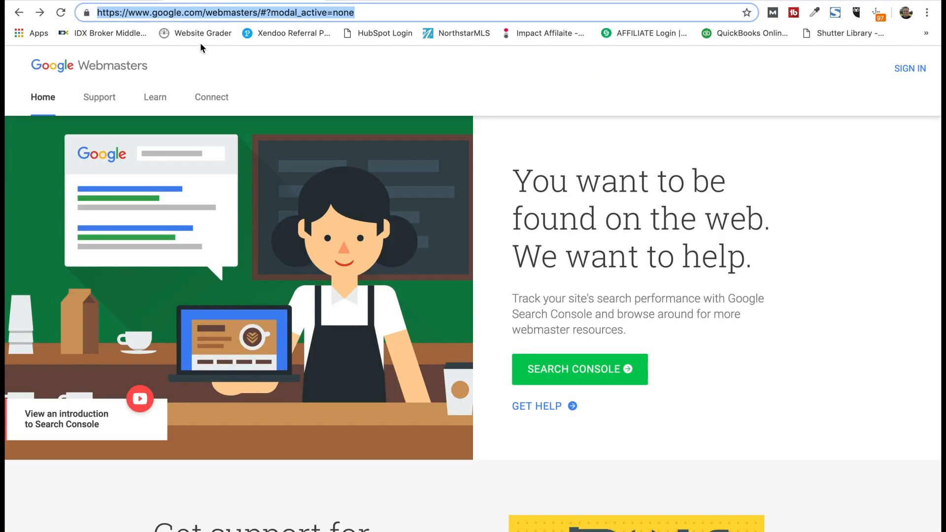
mouse_move(276, 77)
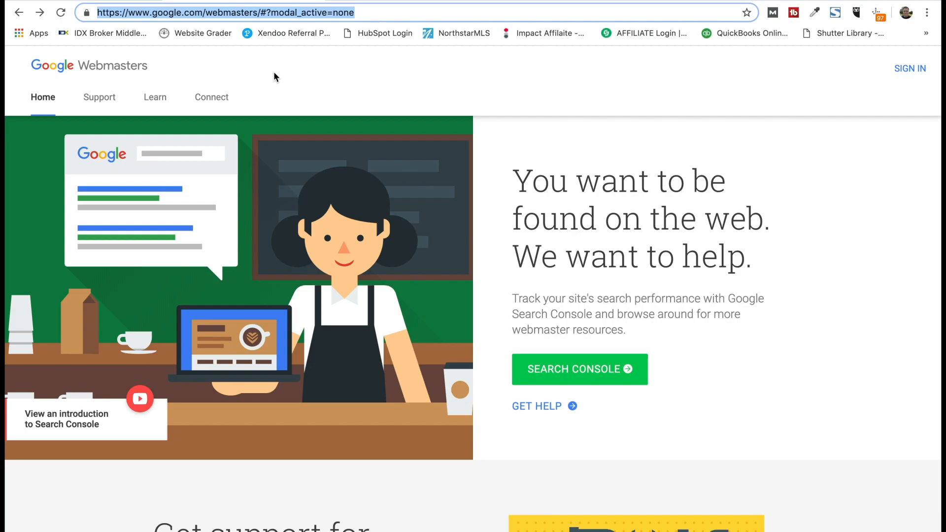
mouse_move(916, 71)
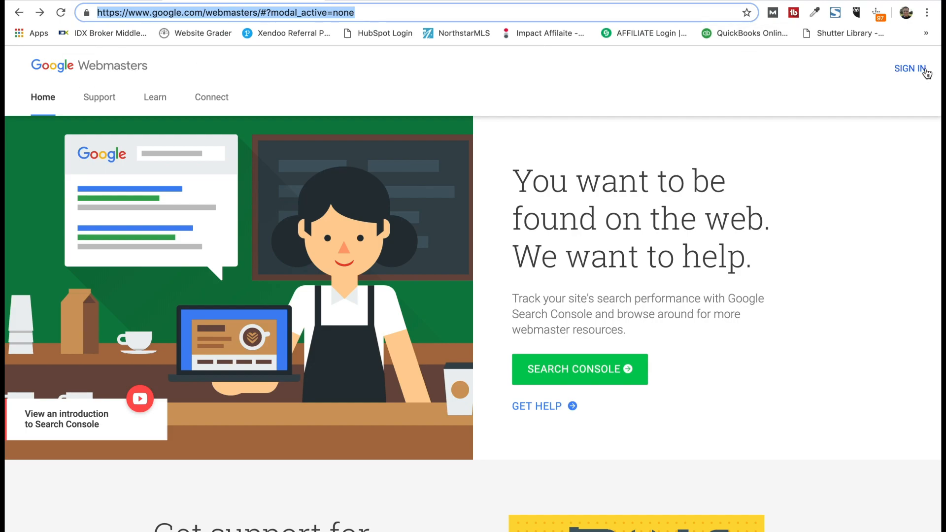
- Sign in to Search Console from the Google Webmasters page
left_click(580, 369)
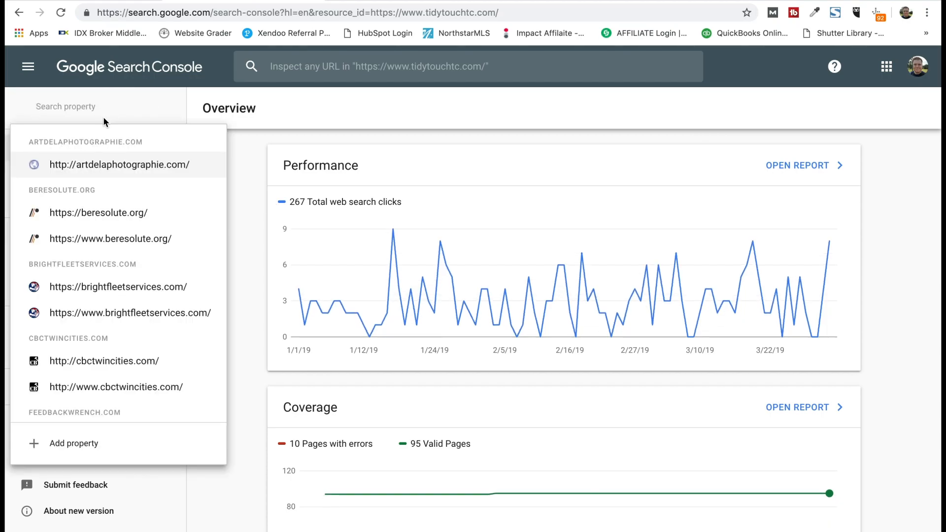
- Find 'feedba' in the property picker and switch to the feedbackwrench.com domain property
type("feedba")
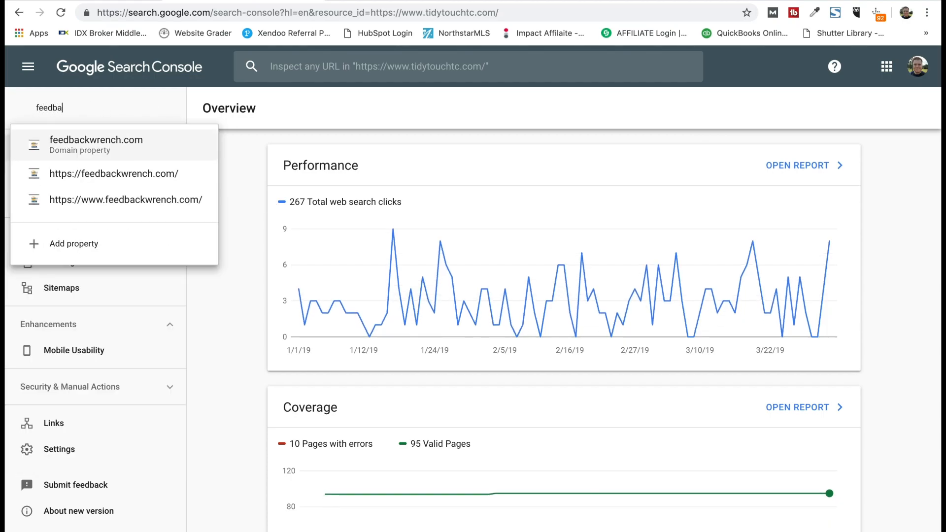
left_click(96, 144)
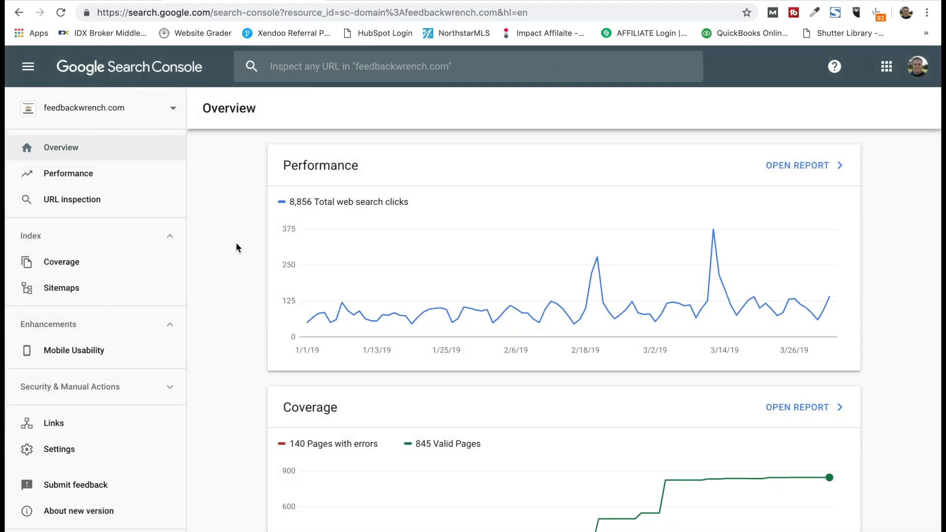
scroll("down", 3)
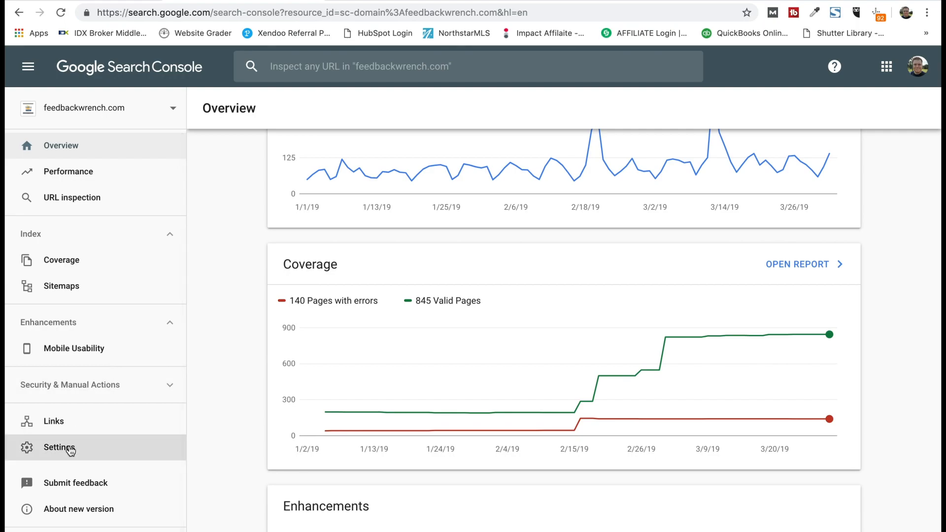
- From Settings > Users and permissions, add a user and pick the Full permission level
left_click(59, 447)
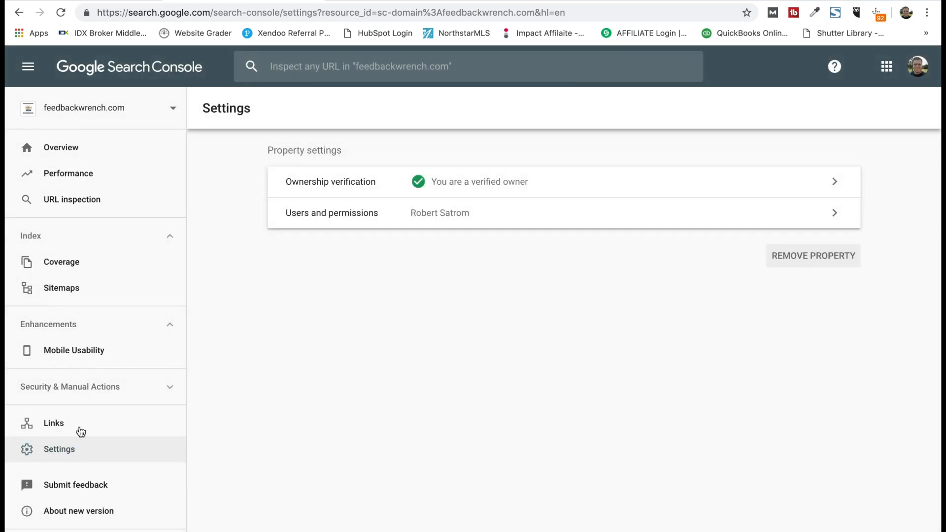
left_click(331, 213)
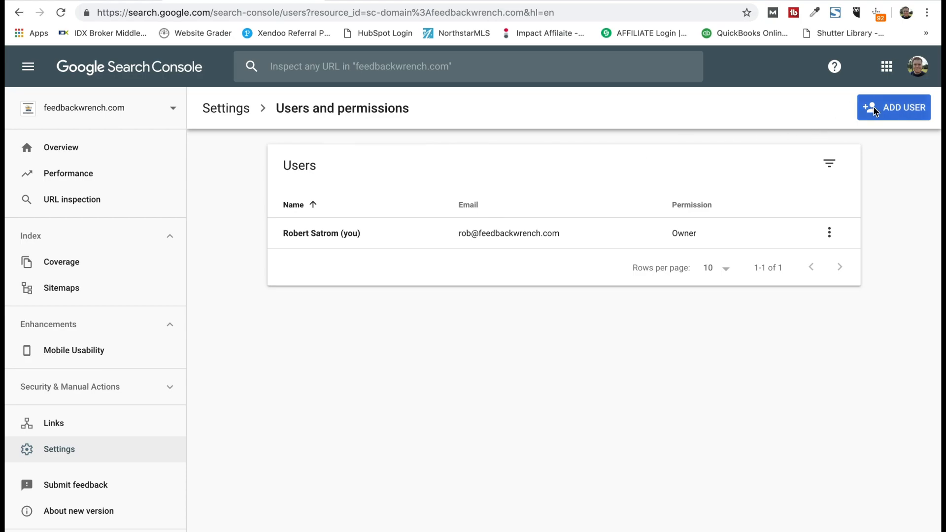
left_click(895, 107)
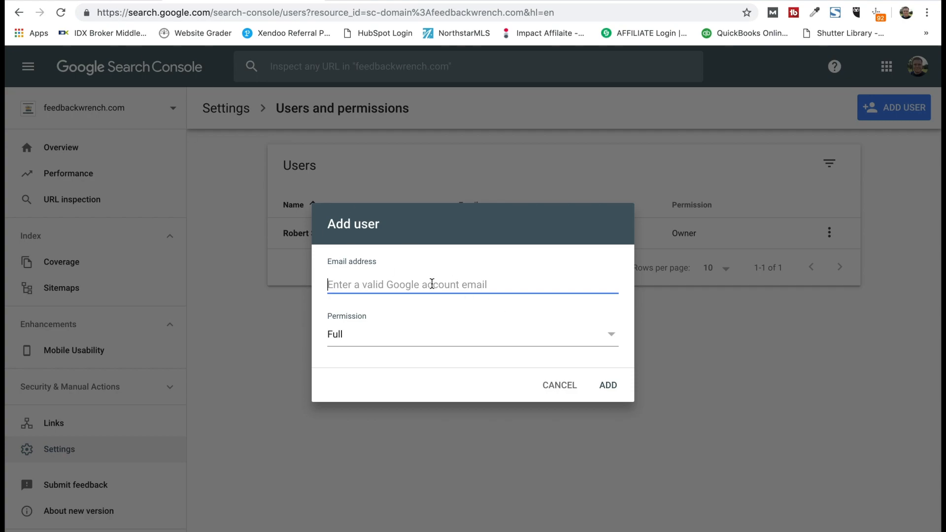
left_click(473, 334)
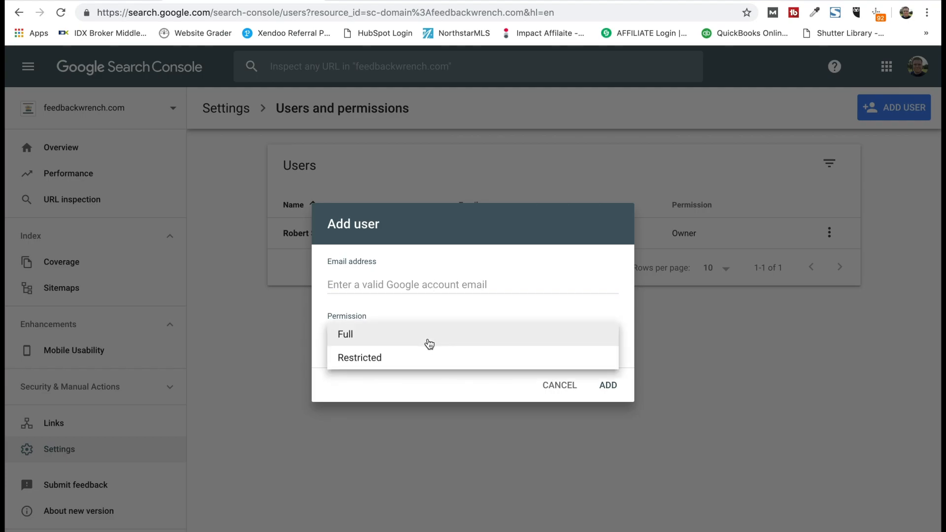
left_click(345, 335)
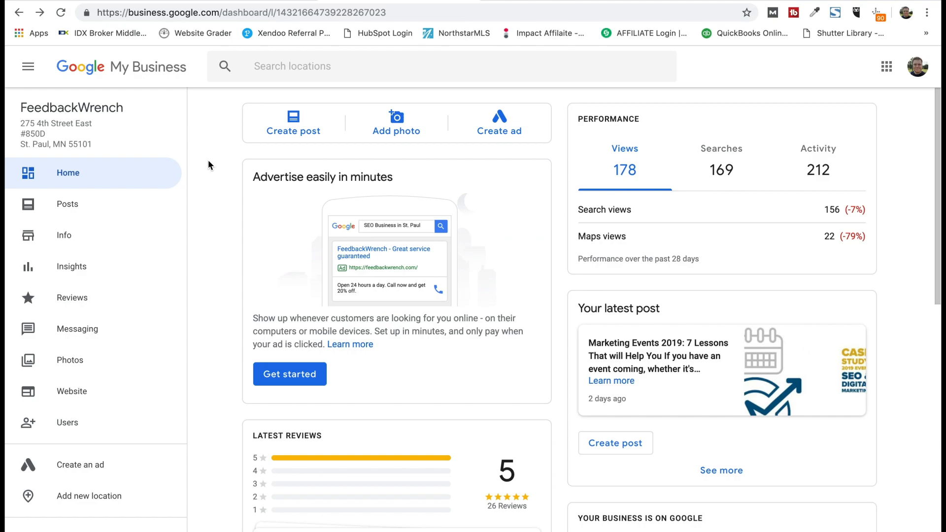
mouse_move(903, 89)
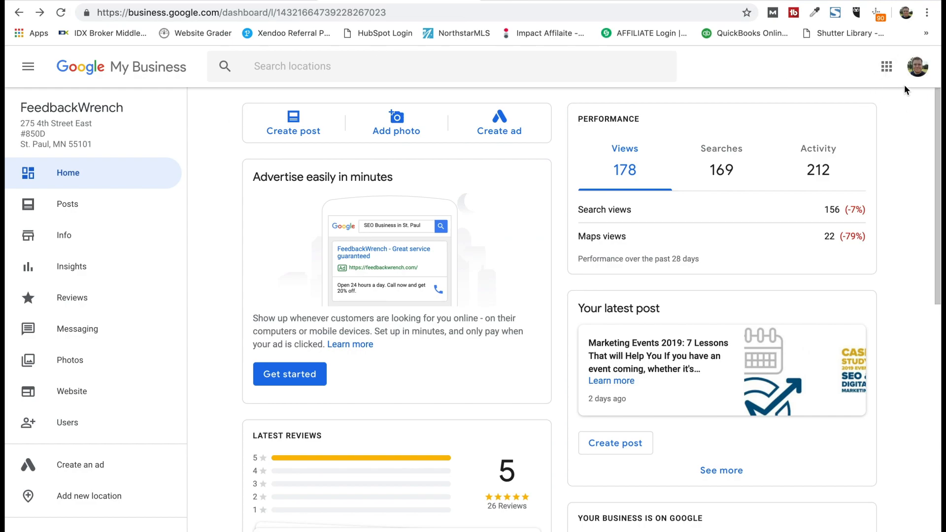
- Switch to Google My Business and select Users for the FeedbackWrench location
left_click(887, 67)
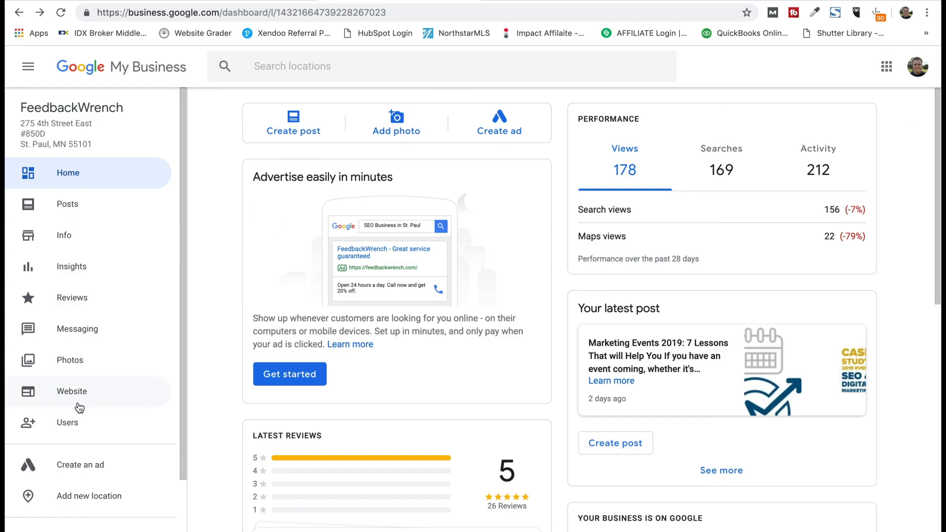
left_click(67, 423)
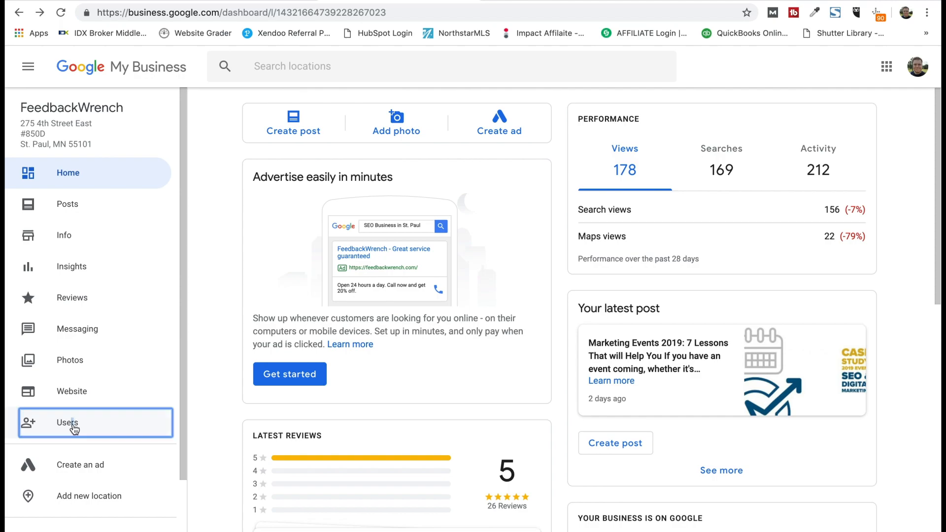
- Invite a new user with address 'email@' and assign the Manager role
left_click(67, 423)
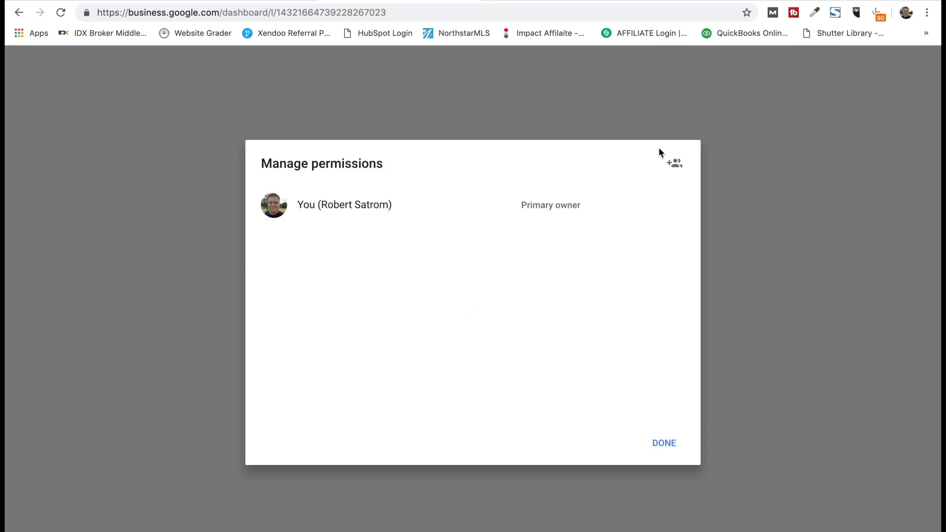
left_click(674, 162)
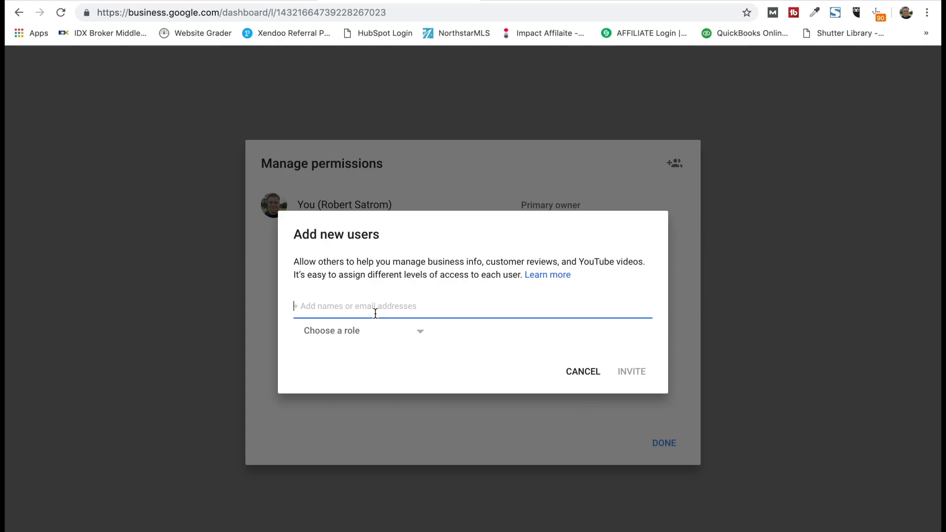
type("email@")
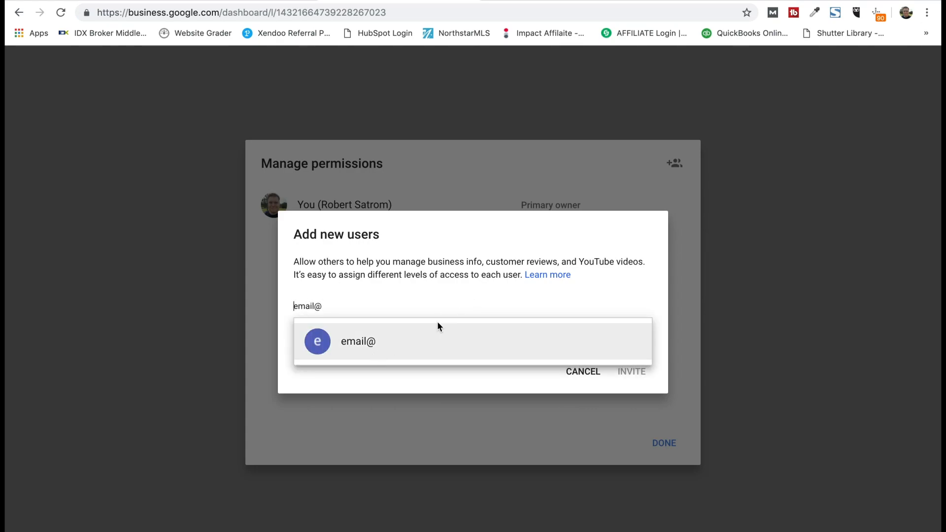
double_click(307, 306)
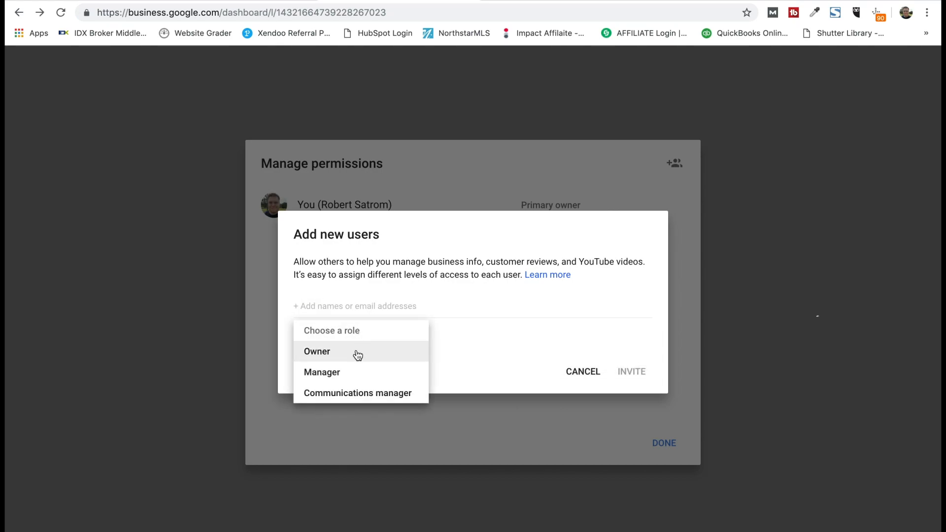
mouse_move(369, 379)
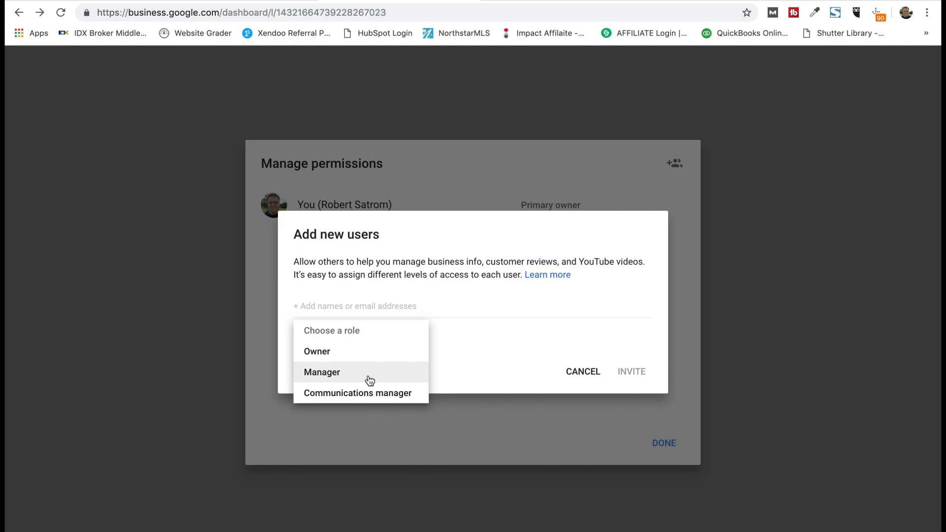
left_click(583, 371)
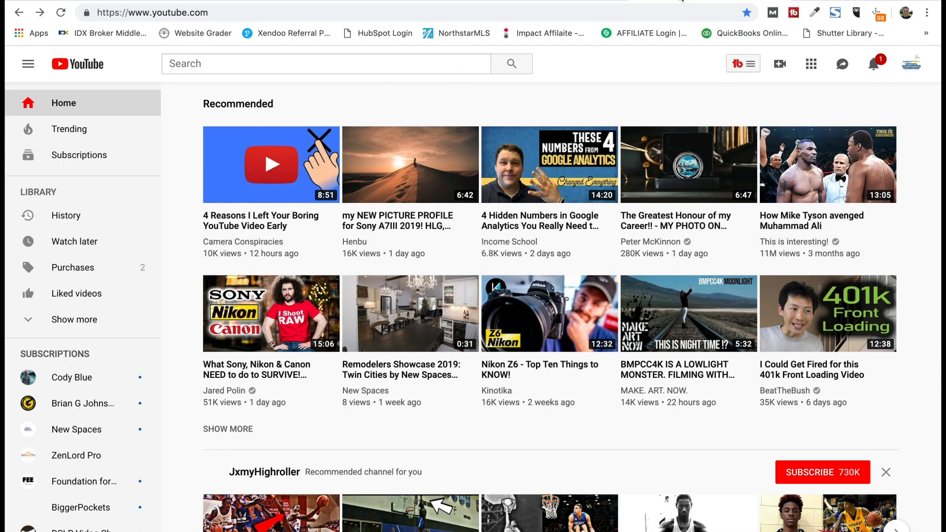
- Use the account avatar's My channel option to reach the FeedbackWrench channel
left_click(911, 65)
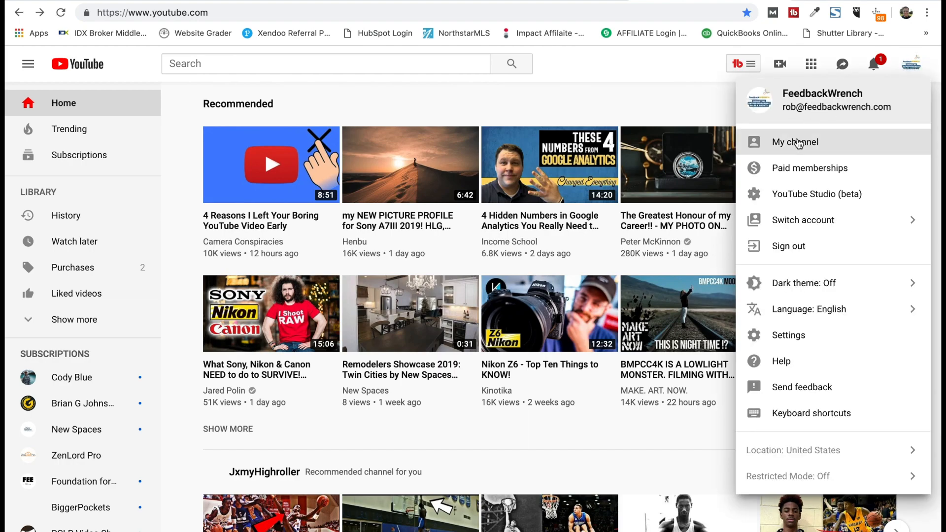
left_click(795, 142)
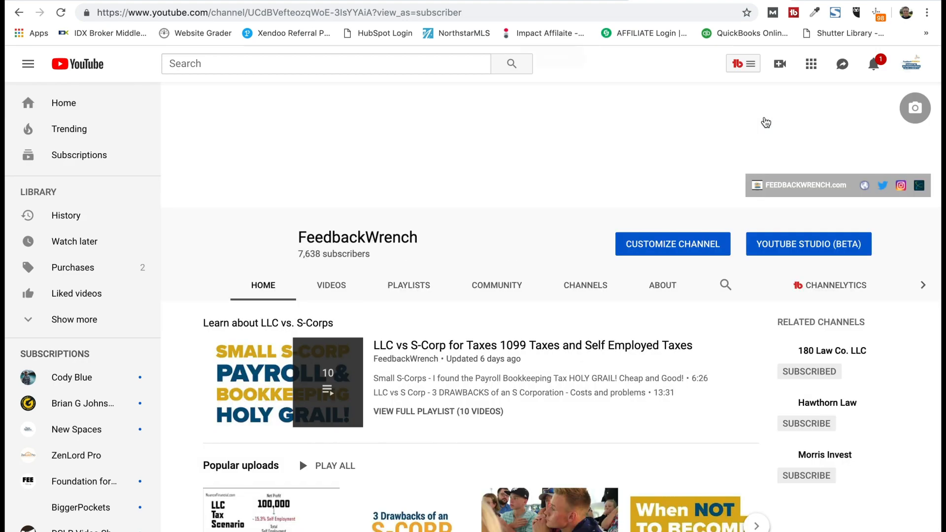
mouse_move(101, 223)
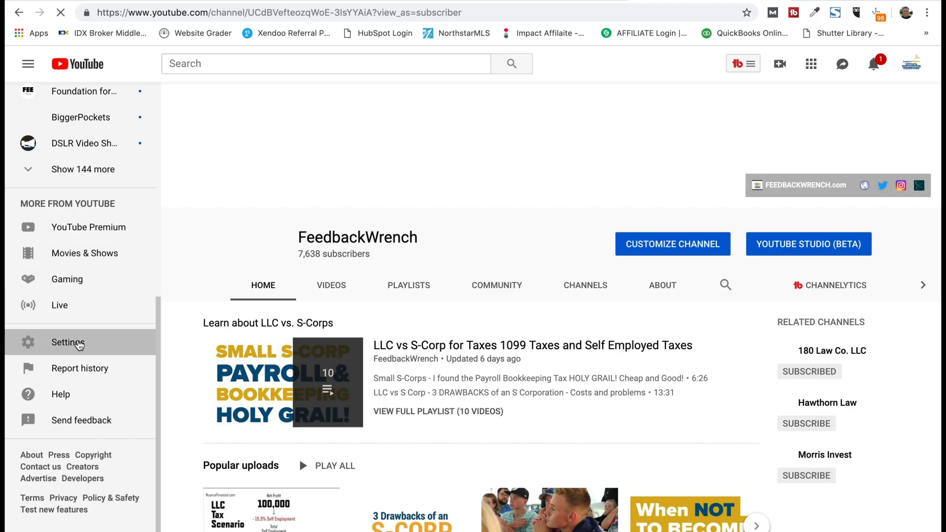
- In YouTube Settings, choose Add or remove managers for the channel
left_click(68, 343)
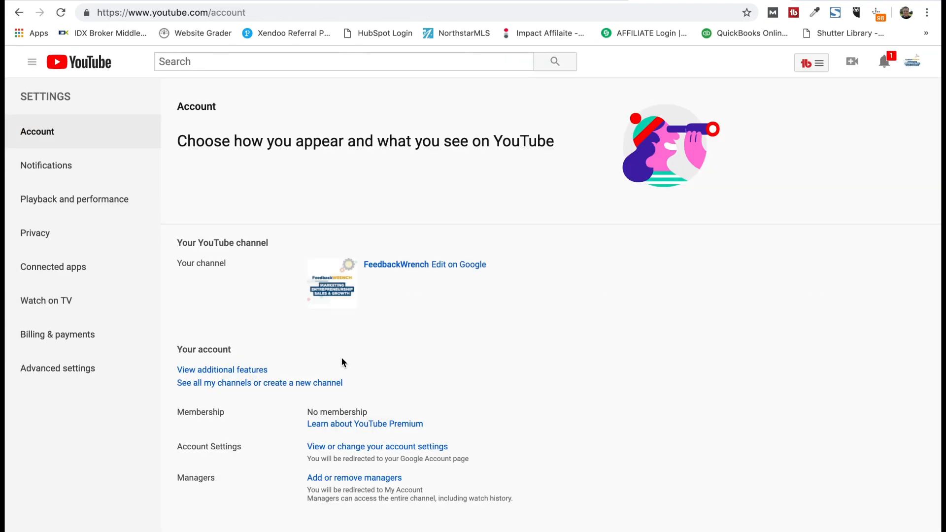
scroll("down", 3)
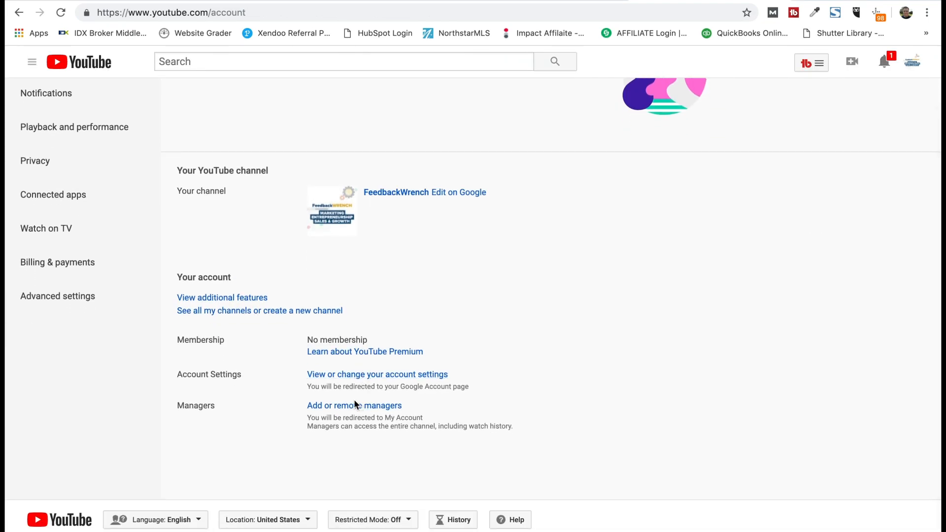
mouse_move(337, 414)
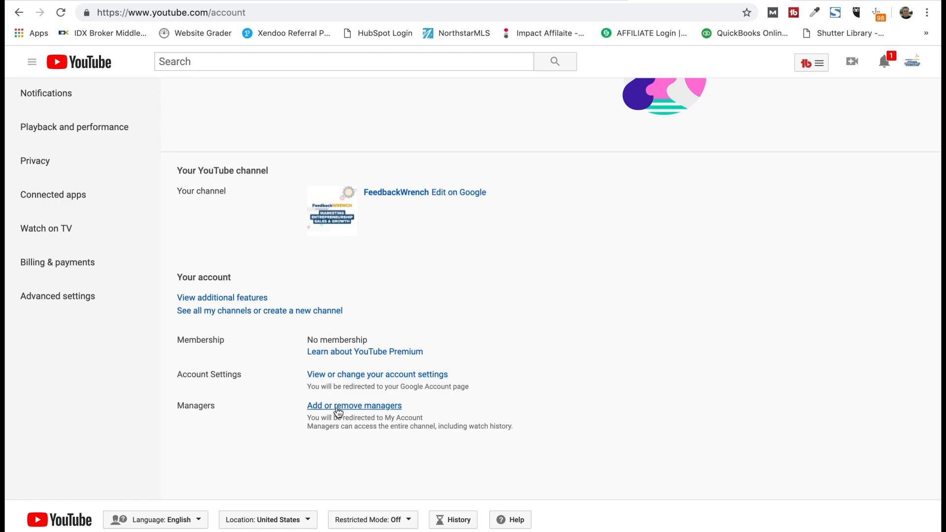
left_click(355, 406)
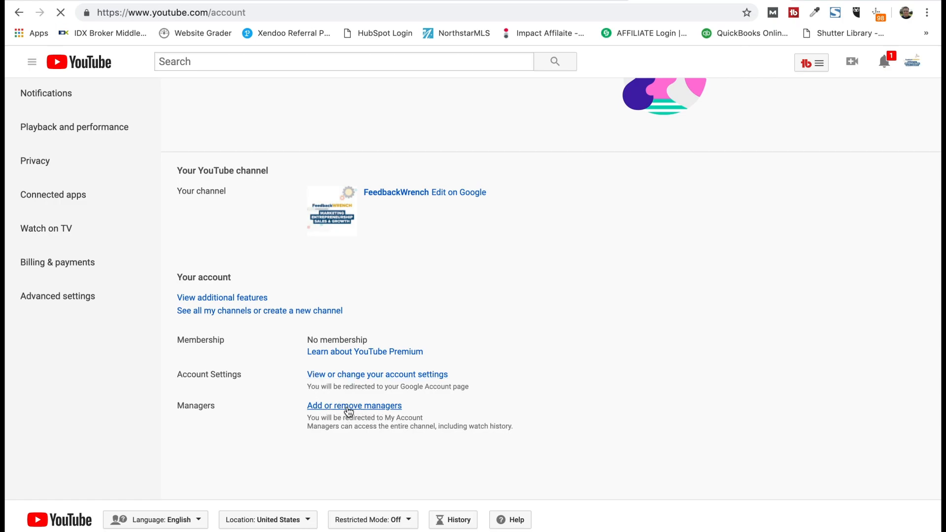
- Review the FeedbackWrench brand account's permissions, cancelling the add-user form so only the primary owner remains
left_click(354, 406)
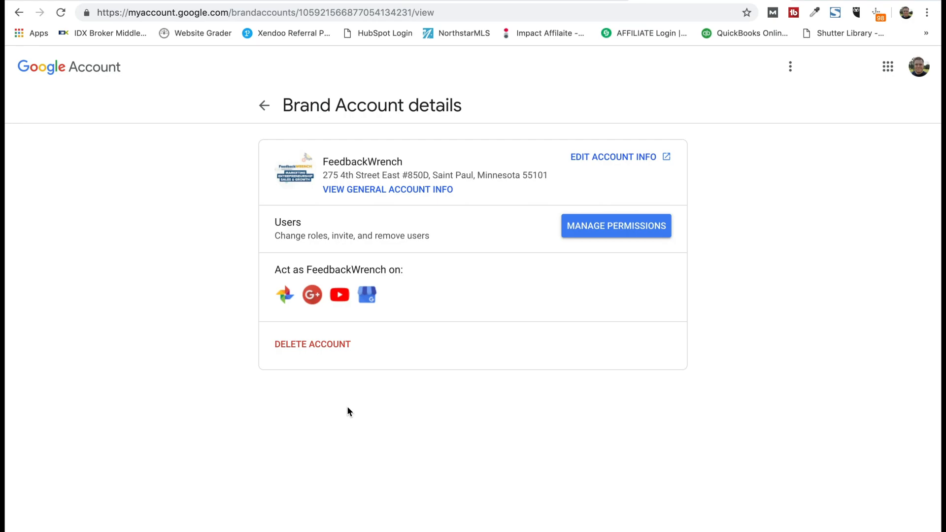
mouse_move(591, 230)
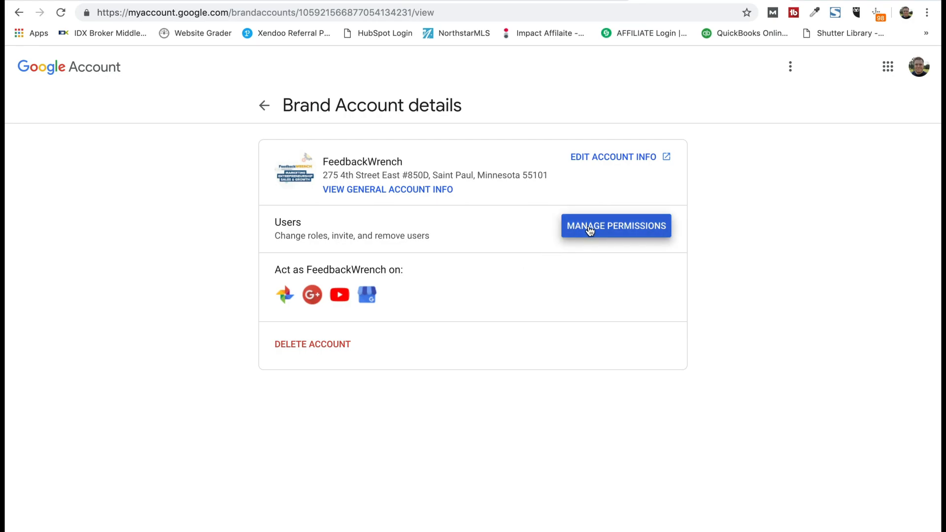
left_click(616, 225)
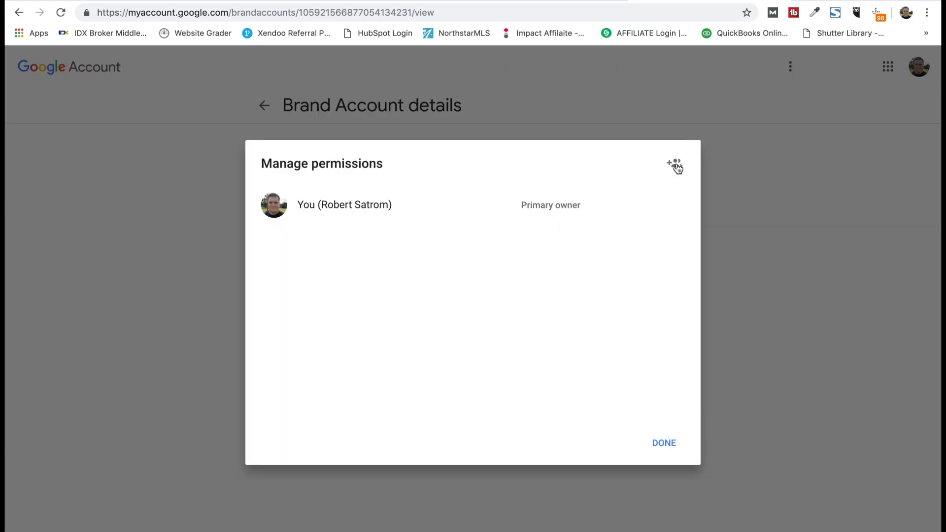
left_click(674, 163)
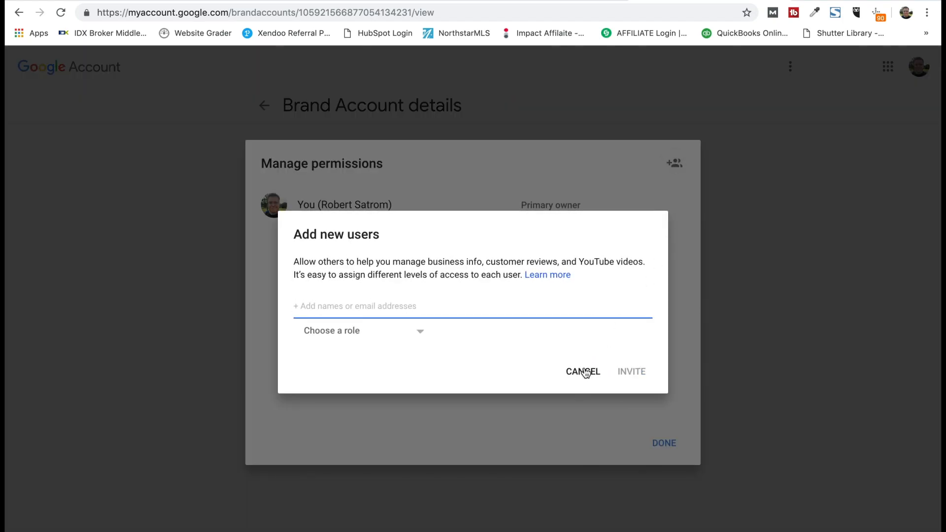
left_click(584, 372)
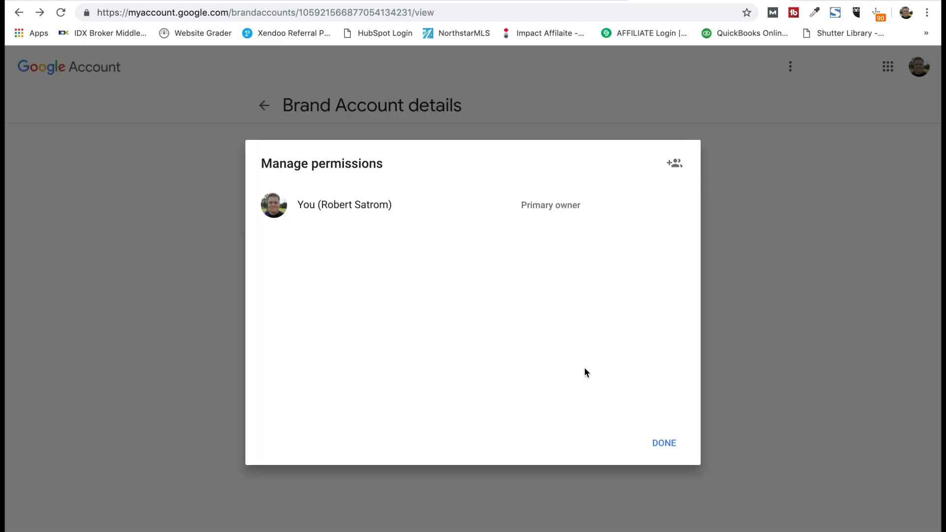
mouse_move(529, 330)
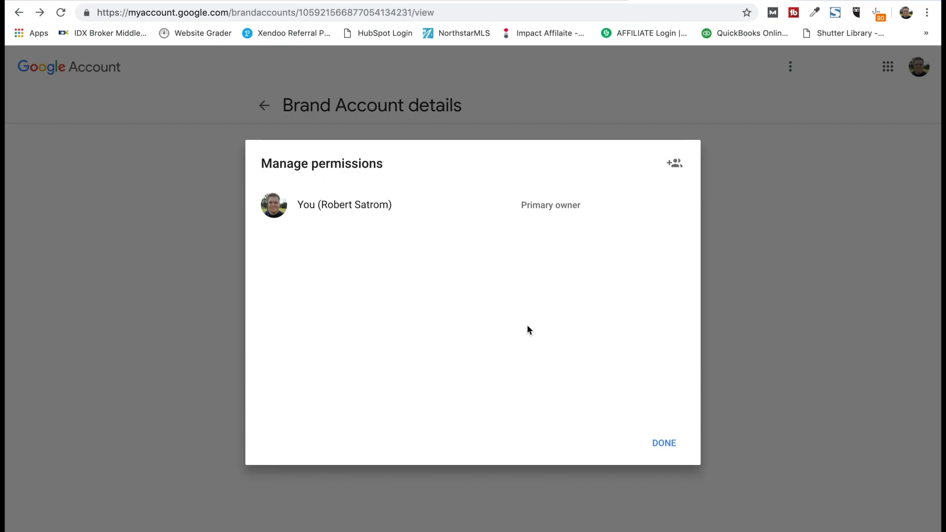
left_click(664, 444)
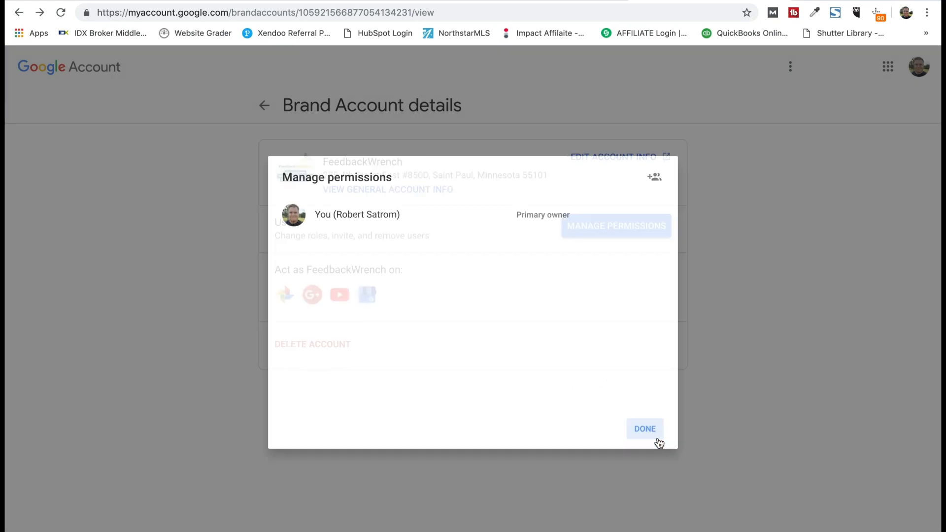